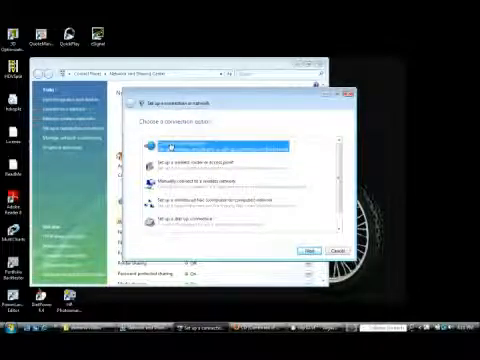
Choose Connect to the Internet in the Set up a connection or network wizard.
click(308, 248)
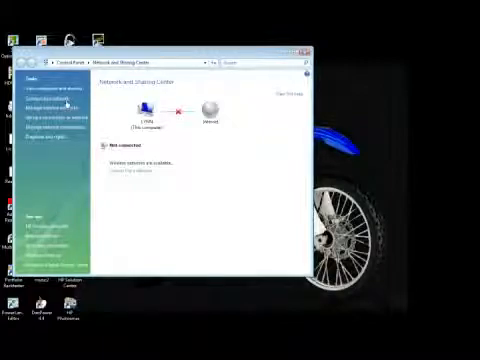
Show the available networks via Connect to a network, with the broadband connection listed.
click(132, 172)
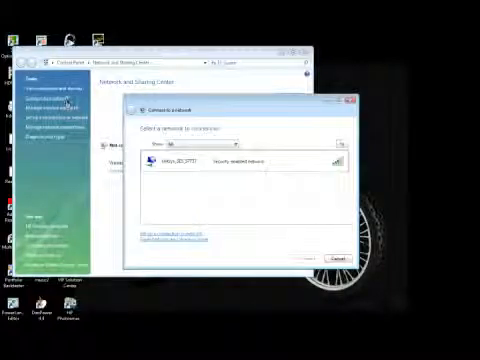